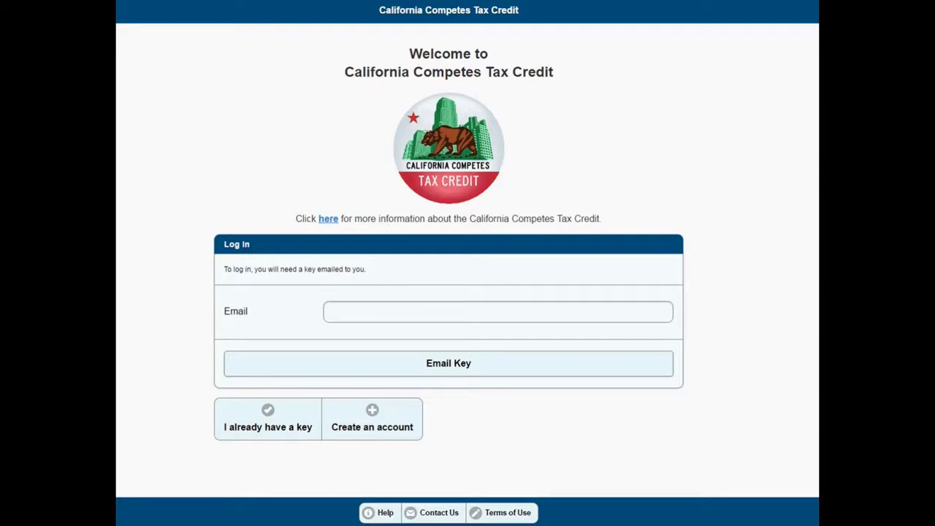
{"action": "left_click", "coordinate": [372, 426]}
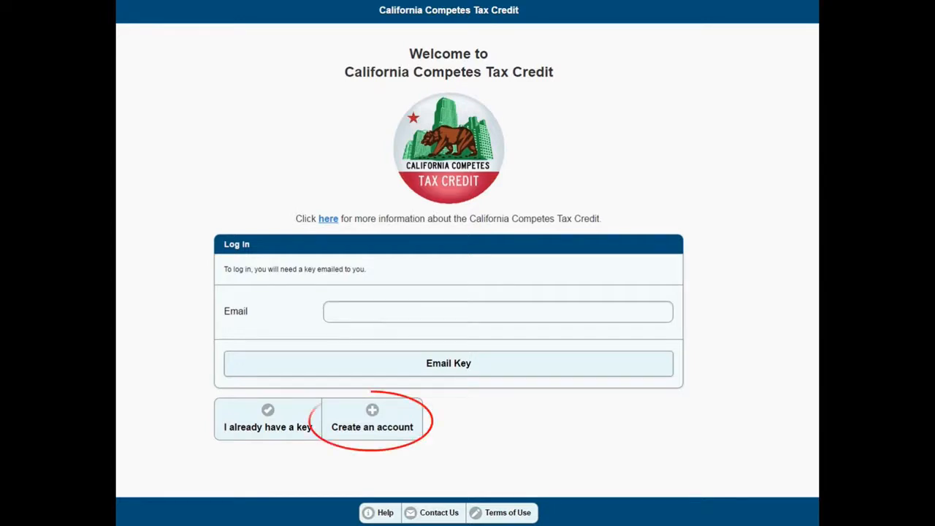
{"action": "left_click", "coordinate": [371, 427]}
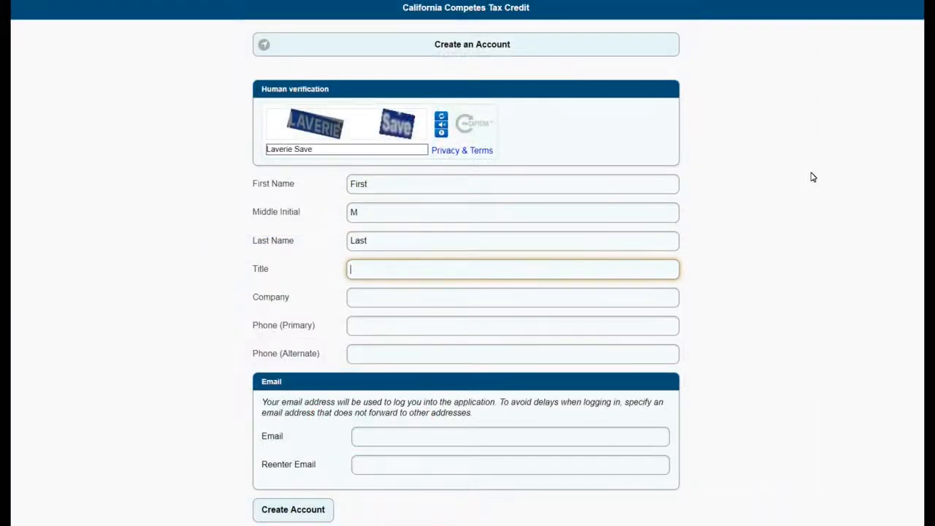
{"action": "type", "text": "Widget Manufacturing"}
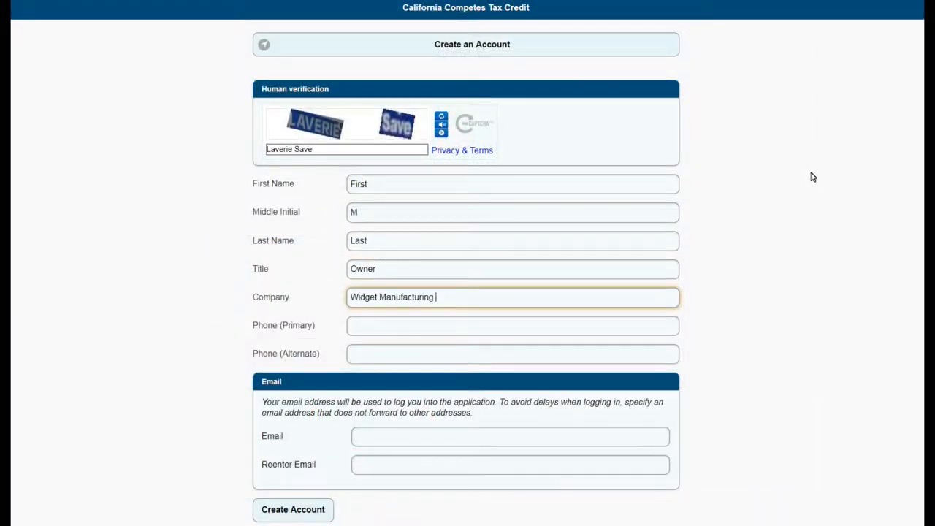
{"action": "type", "text": "123-456-7890"}
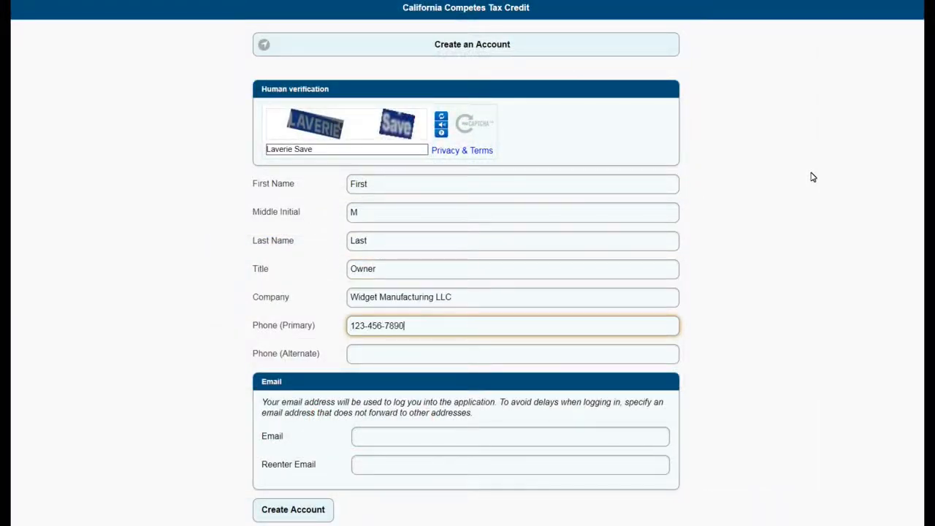
{"action": "type", "text": "456-789-0123"}
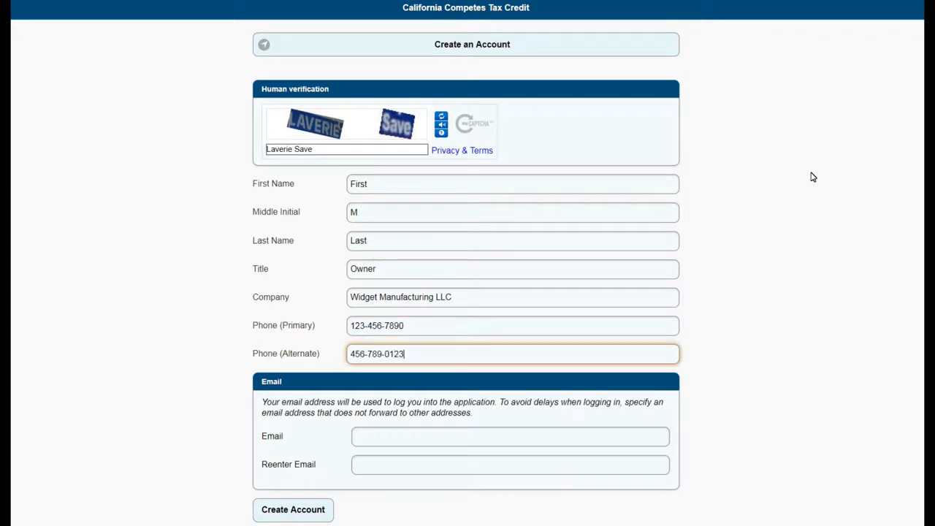
{"action": "type", "text": "test@widget.com"}
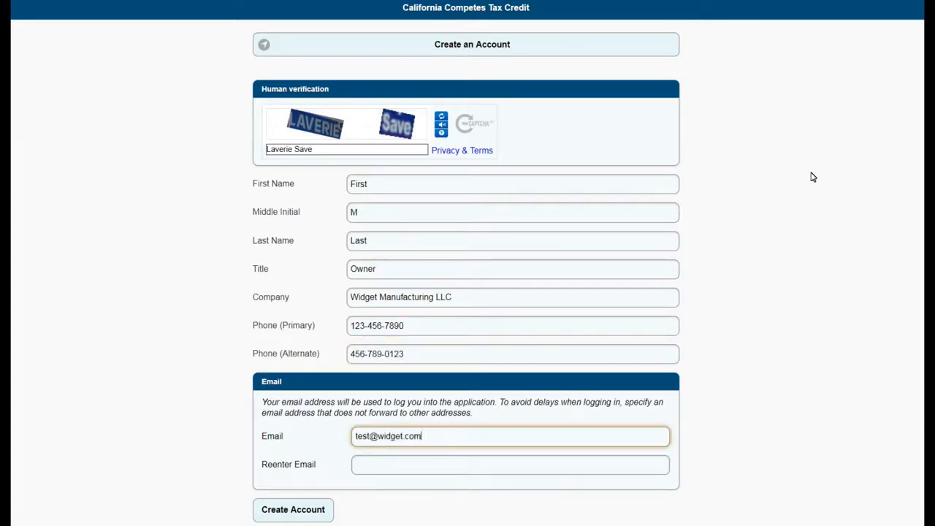
{"action": "type", "text": "test@widget.com"}
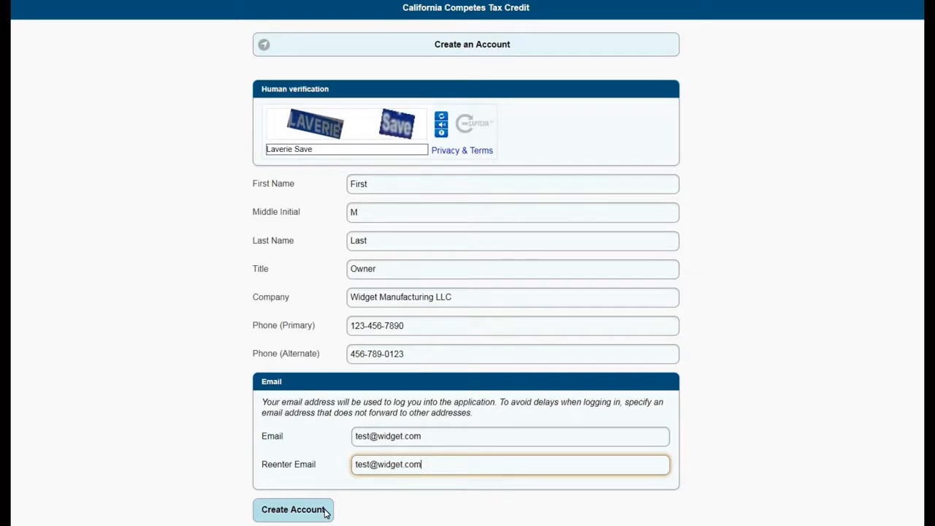
{"action": "left_click", "coordinate": [292, 510]}
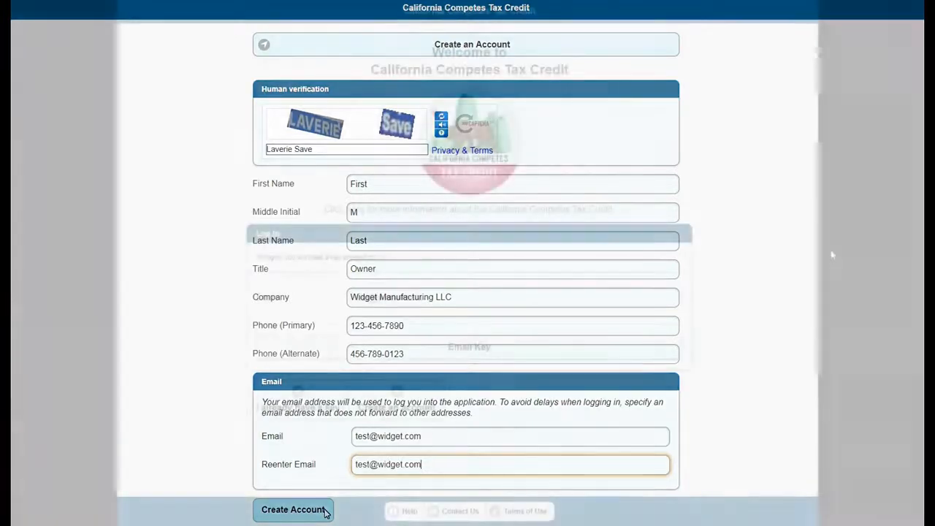
Step: Request a login key by email and sign in with the emailed code
{"action": "left_click", "coordinate": [293, 509]}
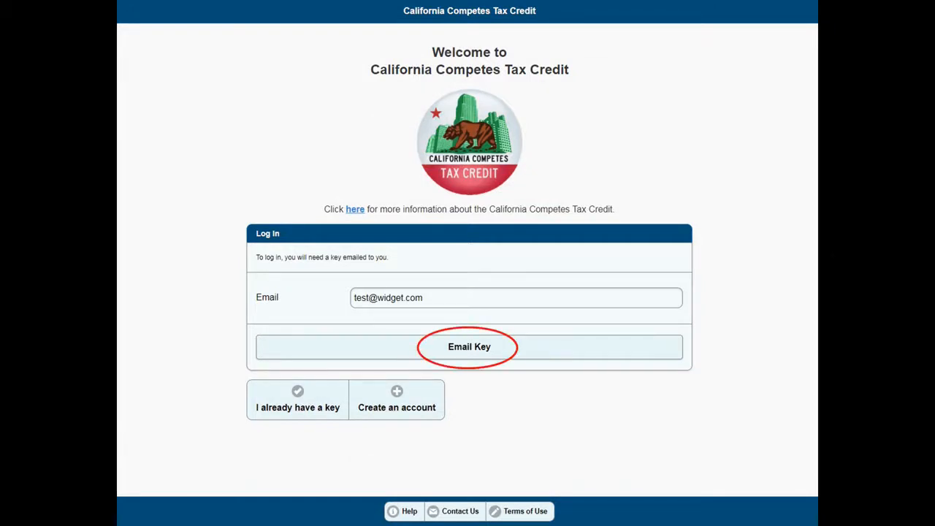
{"action": "left_click", "coordinate": [469, 346]}
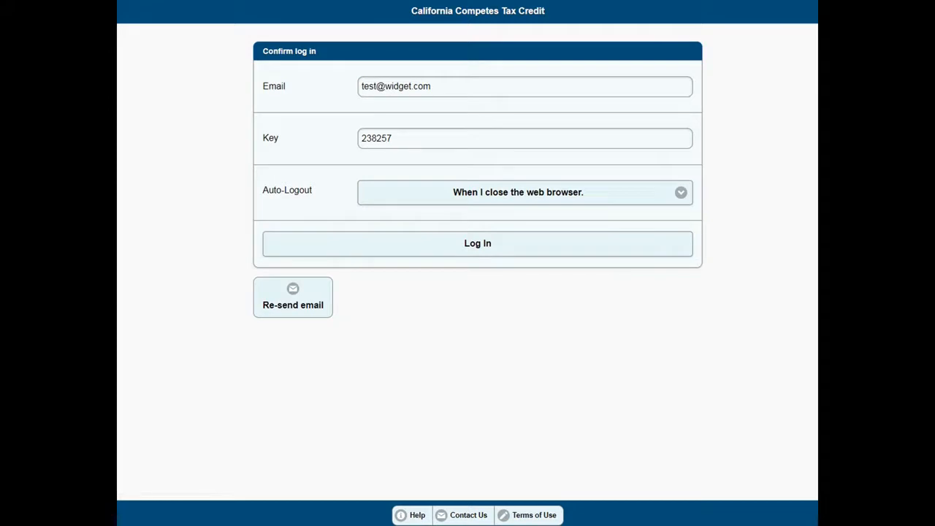
{"action": "left_click", "coordinate": [477, 244]}
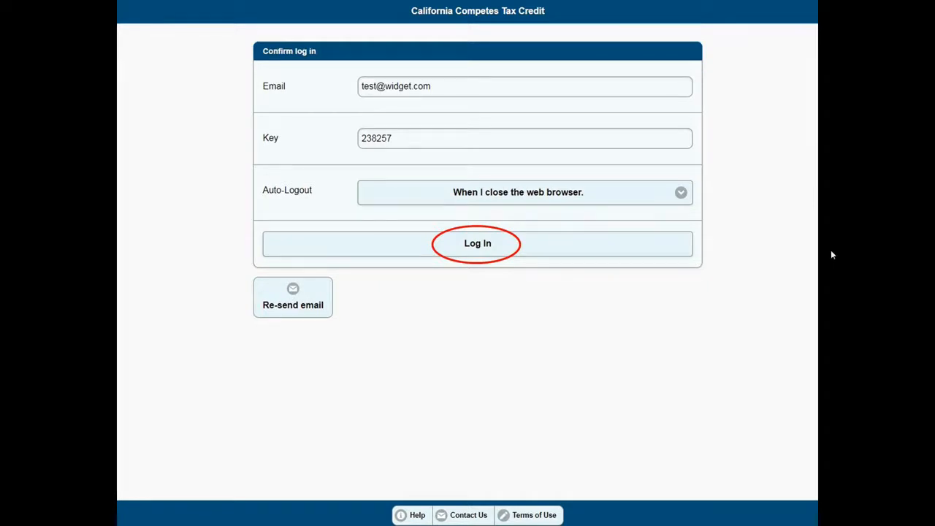
{"action": "left_click", "coordinate": [477, 243]}
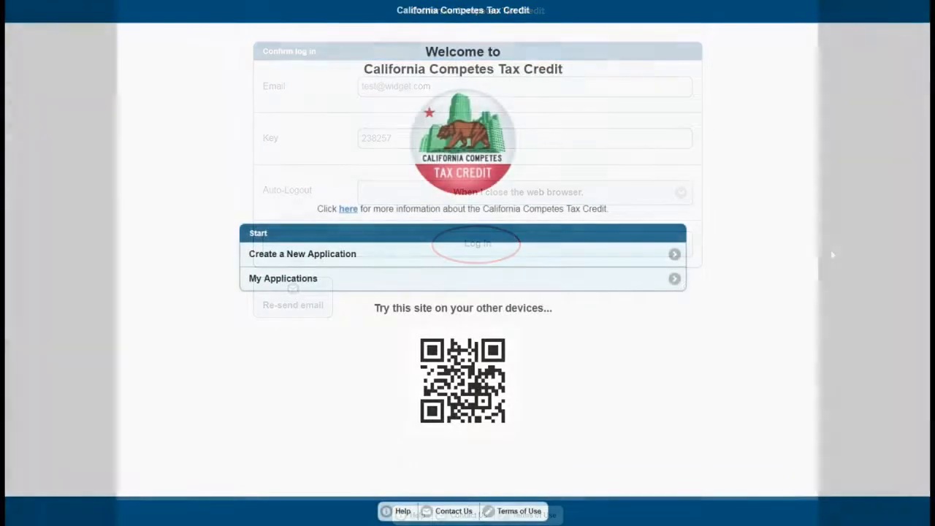
Step: View the GO-Biz program information page, then start a new application
{"action": "left_click", "coordinate": [477, 242]}
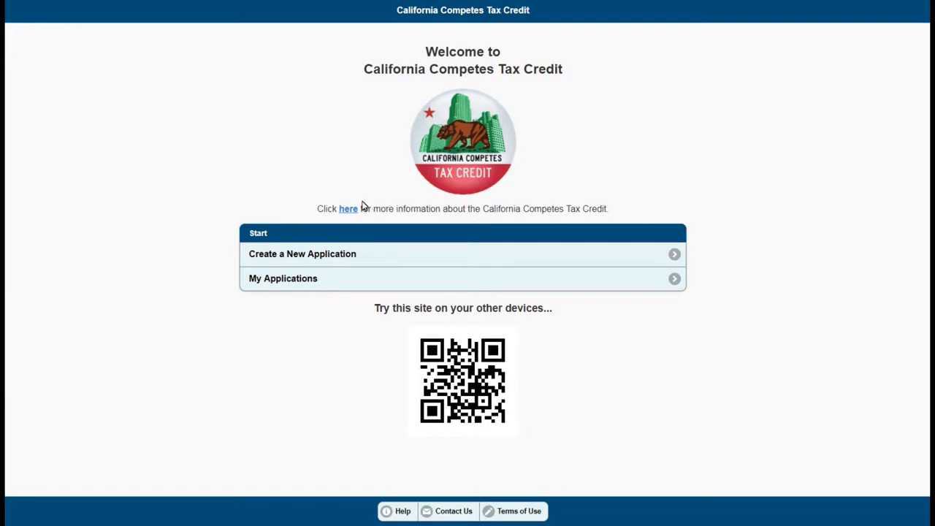
{"action": "left_click", "coordinate": [349, 208]}
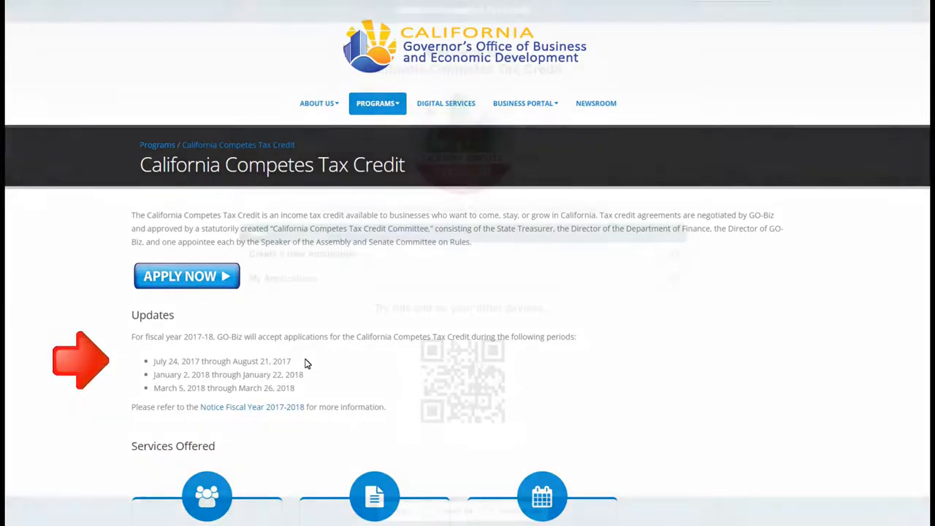
{"action": "left_click", "coordinate": [187, 275]}
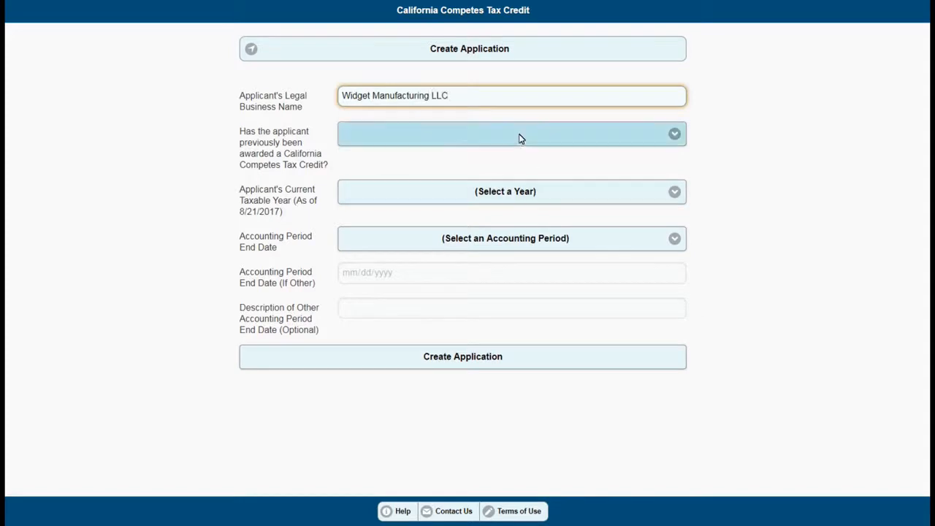
Step: Answer No to prior award, choose taxable year 2017 and Calendar Year - 12/31 period
{"action": "left_click", "coordinate": [511, 133]}
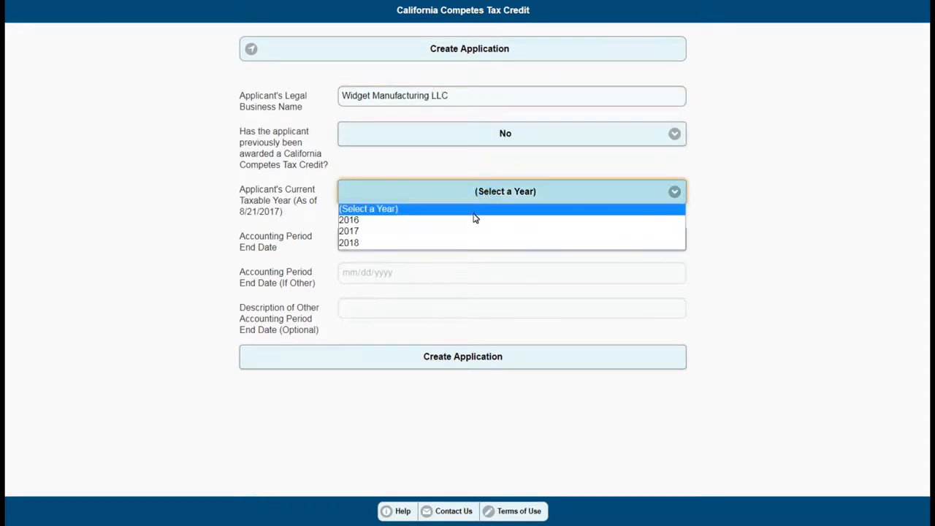
{"action": "left_click", "coordinate": [348, 231]}
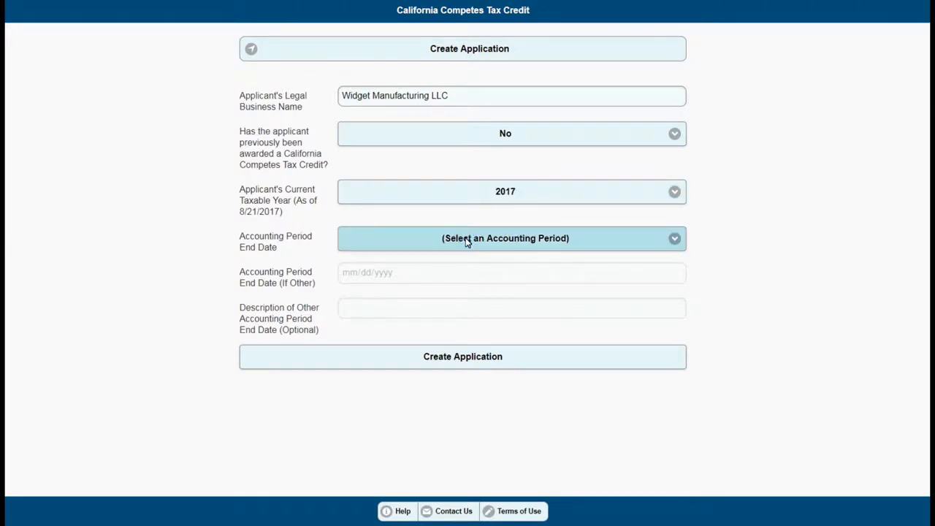
{"action": "left_click", "coordinate": [505, 238]}
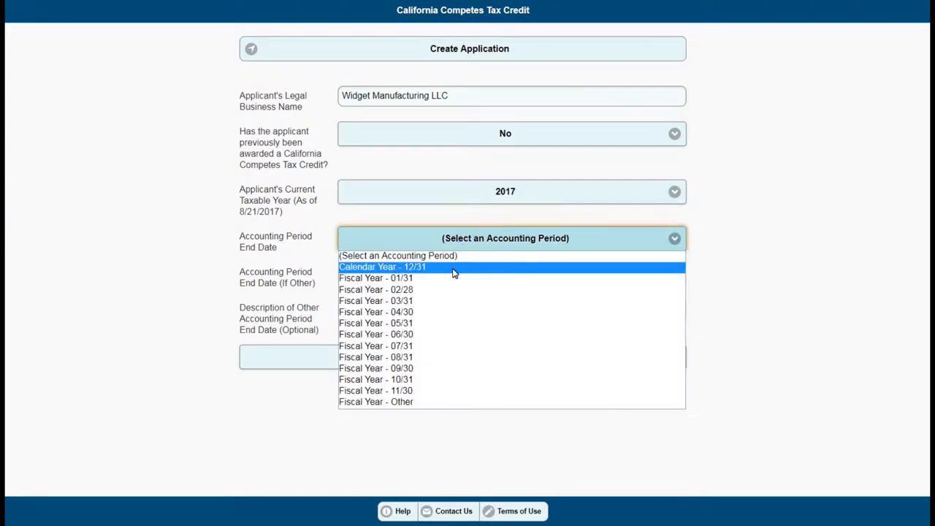
{"action": "left_click", "coordinate": [381, 266]}
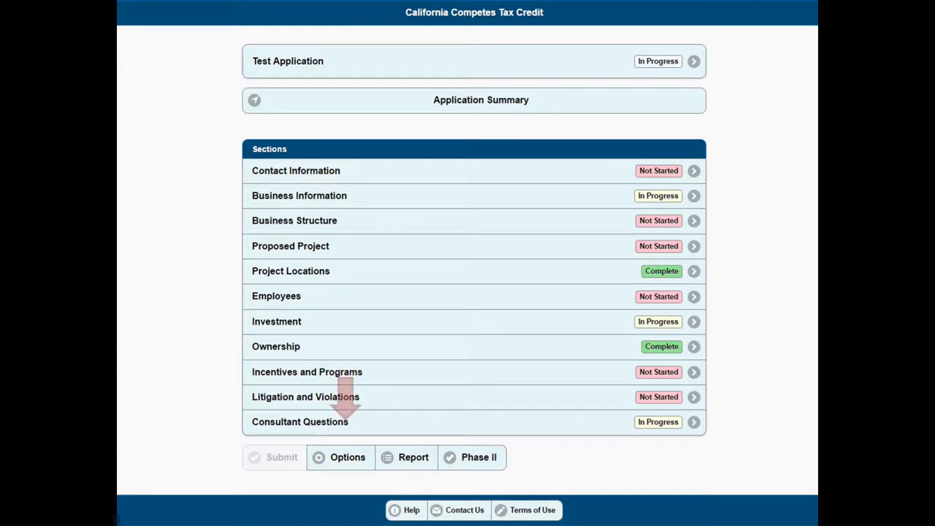
Step: Choose PDF View of Application from the Test Application's Options menu
{"action": "left_click", "coordinate": [347, 456]}
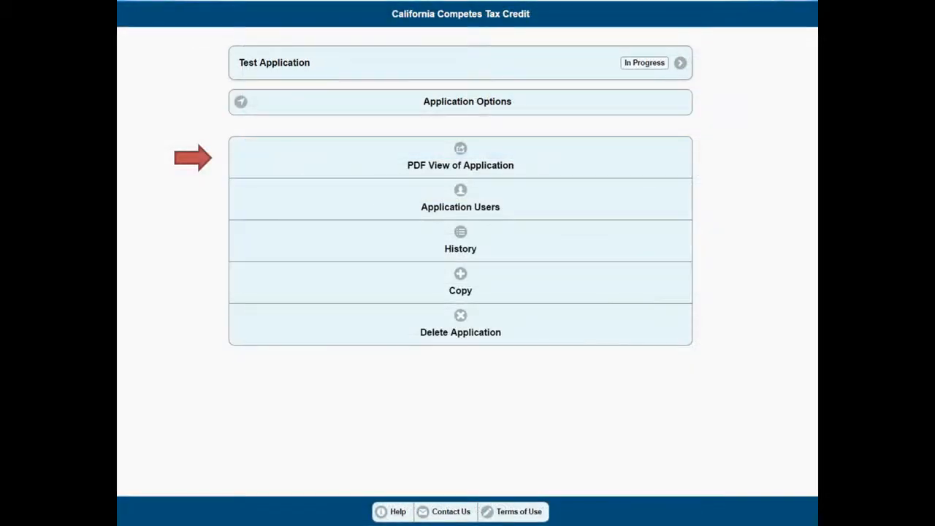
{"action": "left_click", "coordinate": [460, 165]}
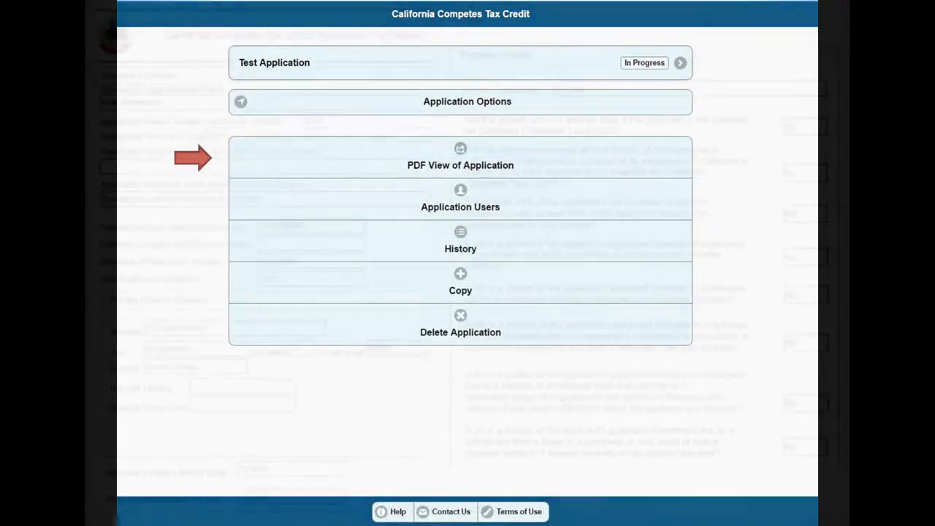
{"action": "left_click", "coordinate": [461, 165]}
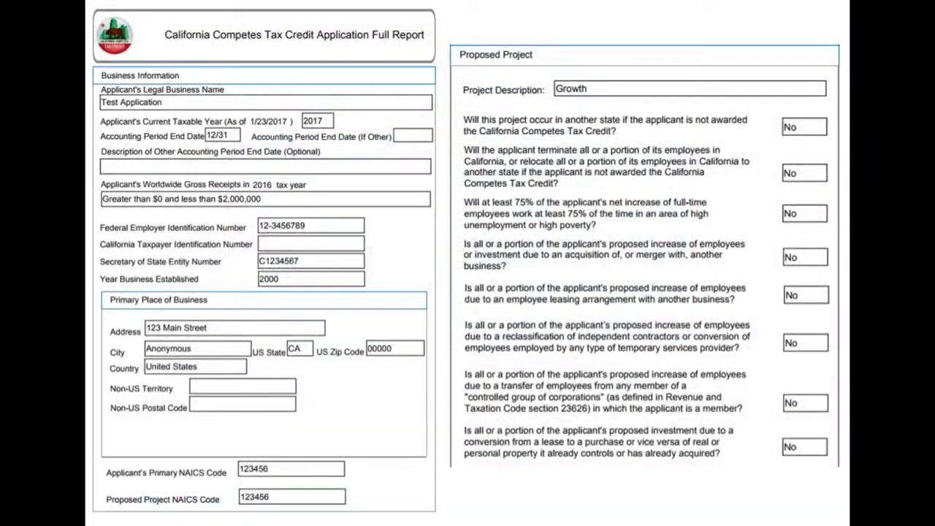